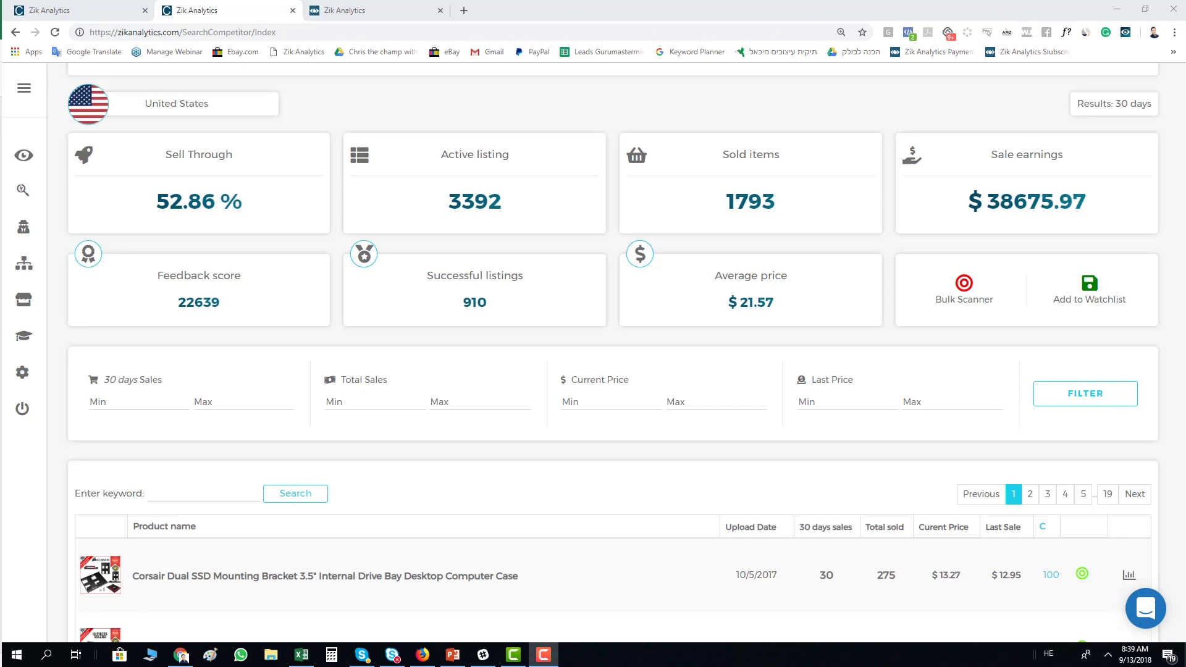
{"action": "mouse_move", "coordinate": [4, 370]}
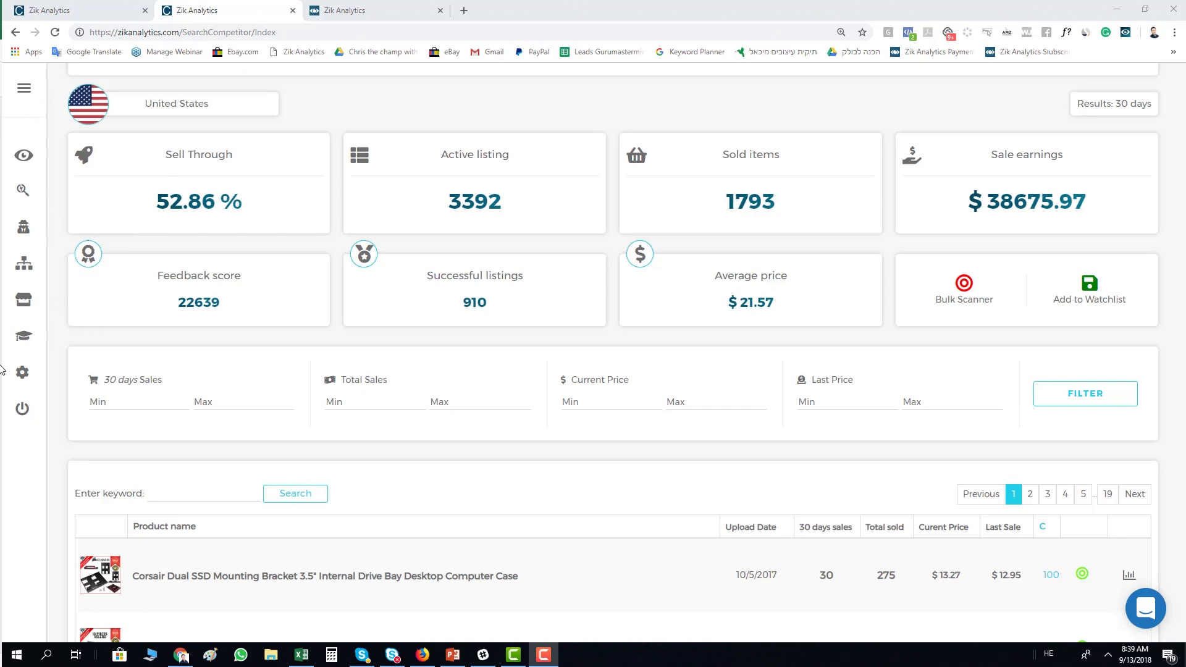
{"action": "mouse_move", "coordinate": [23, 372]}
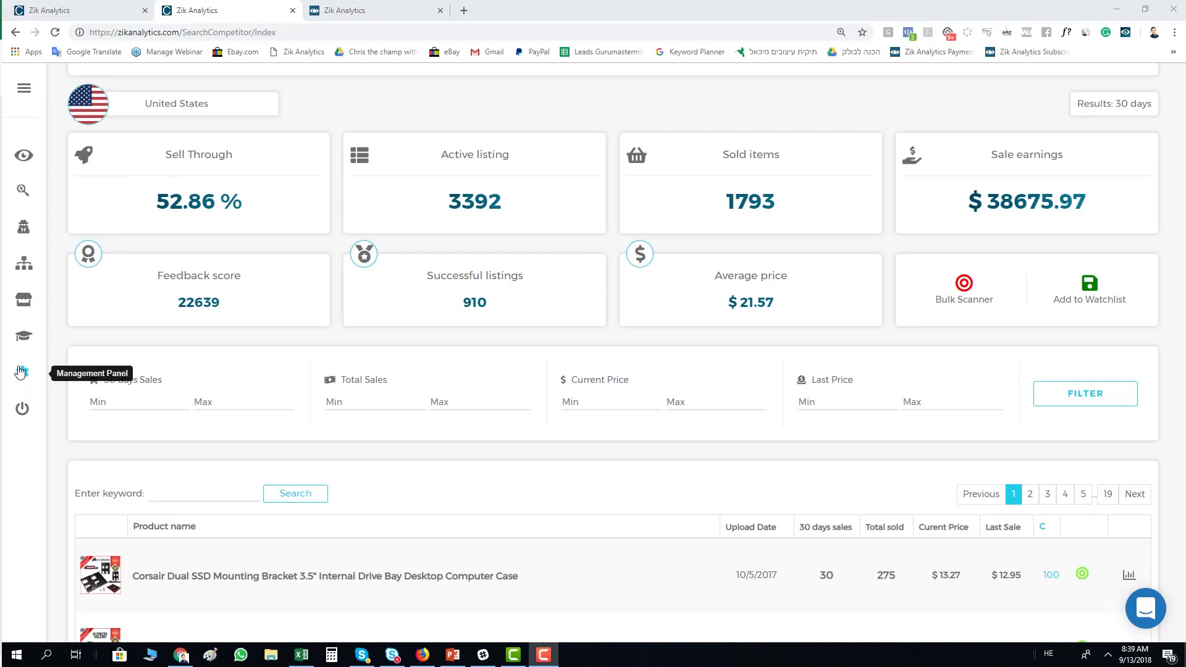
Reach My Settings from the Management Panel gear in the left sidebar.
{"action": "left_click", "coordinate": [22, 372]}
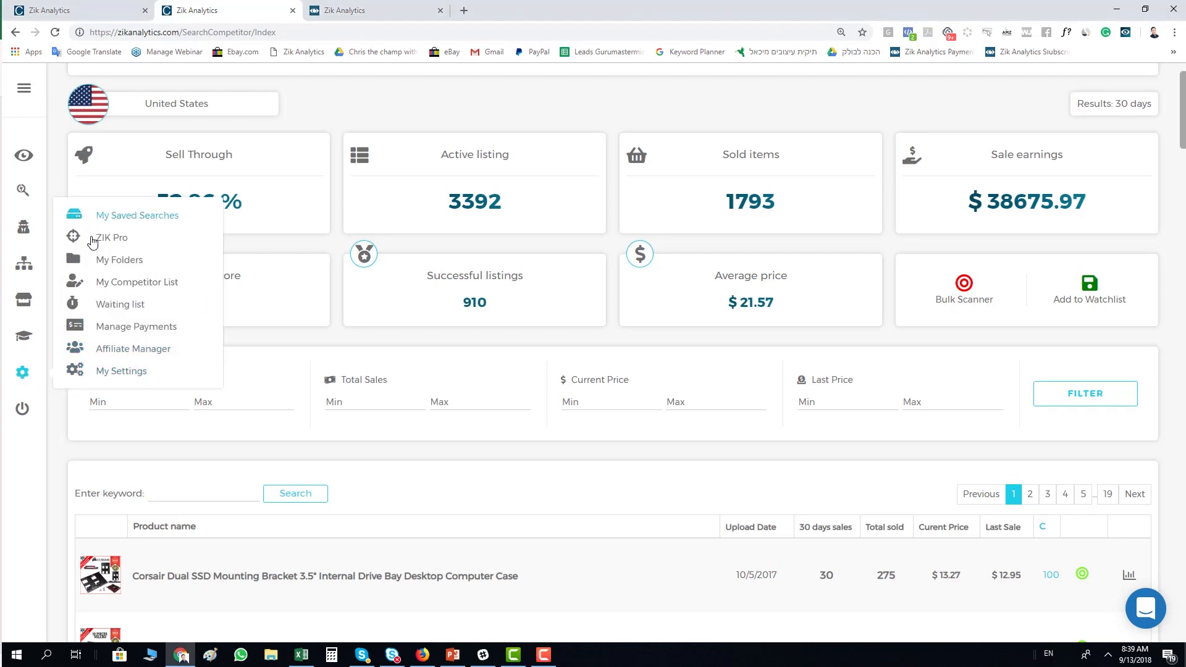
{"action": "mouse_move", "coordinate": [121, 371]}
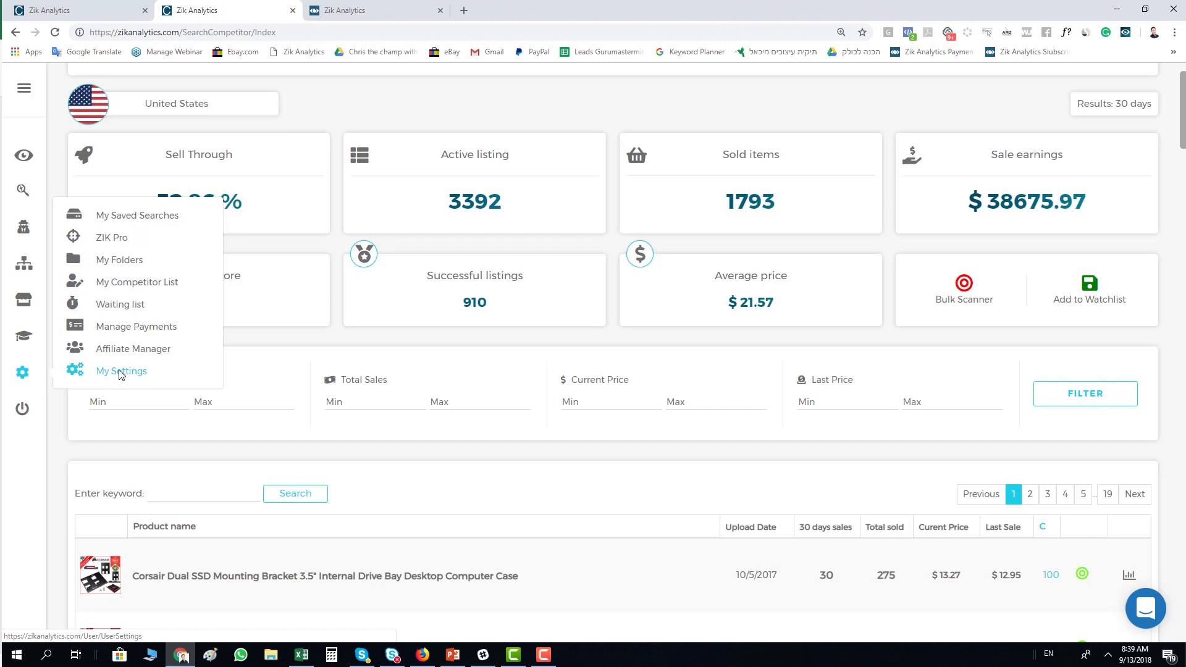
{"action": "right_click", "coordinate": [121, 370]}
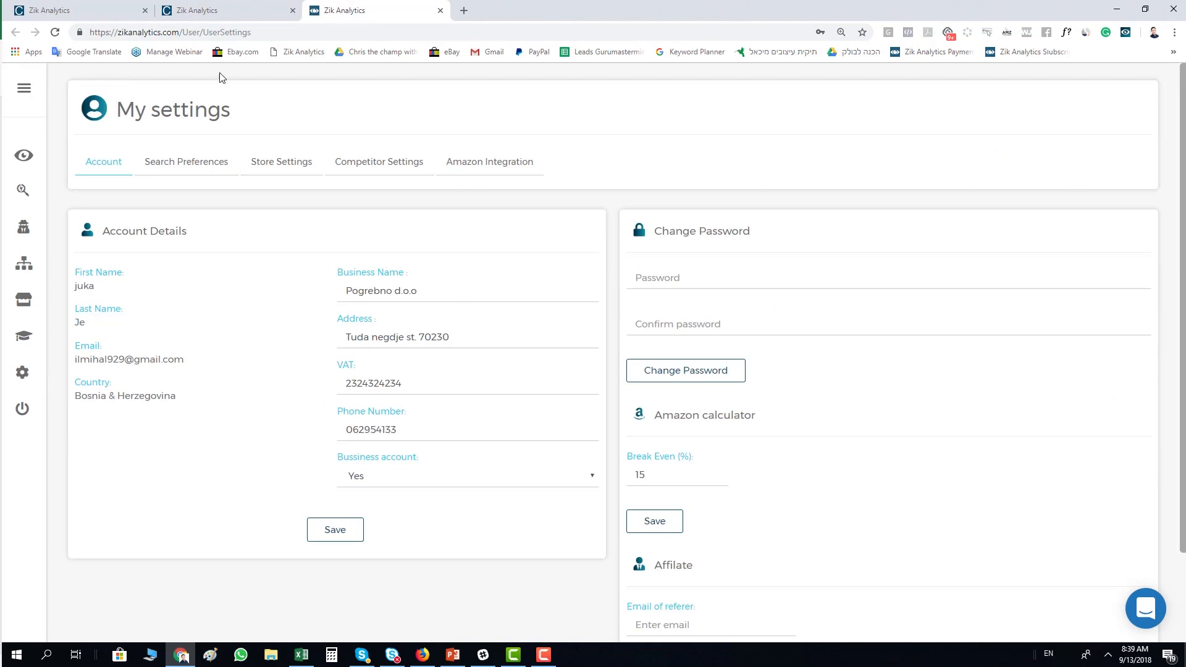
{"action": "mouse_move", "coordinate": [24, 236]}
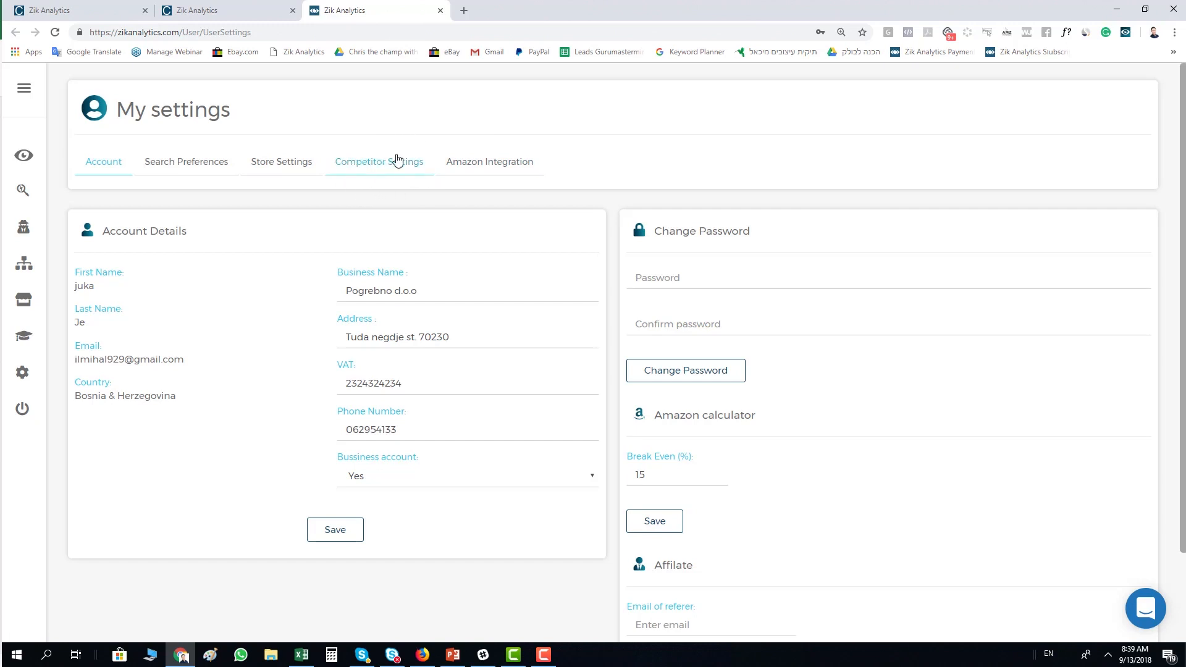
Show Competitor Settings: United States seller site, USD currency, 30-day range.
{"action": "left_click", "coordinate": [378, 161]}
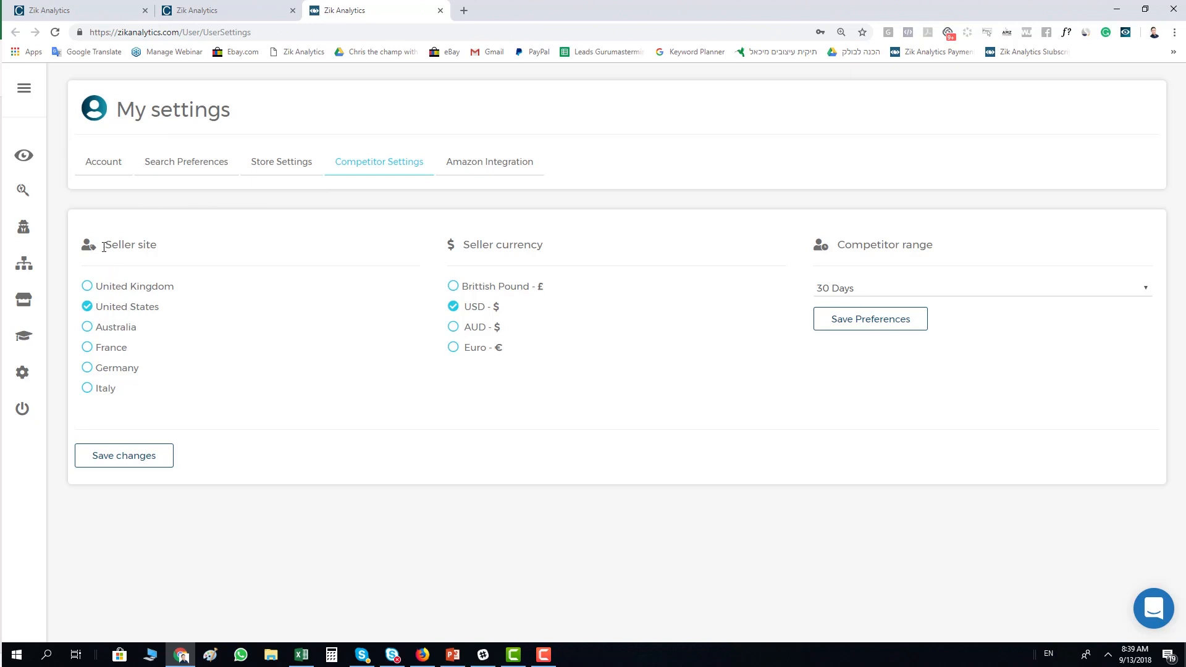
{"action": "mouse_move", "coordinate": [201, 263]}
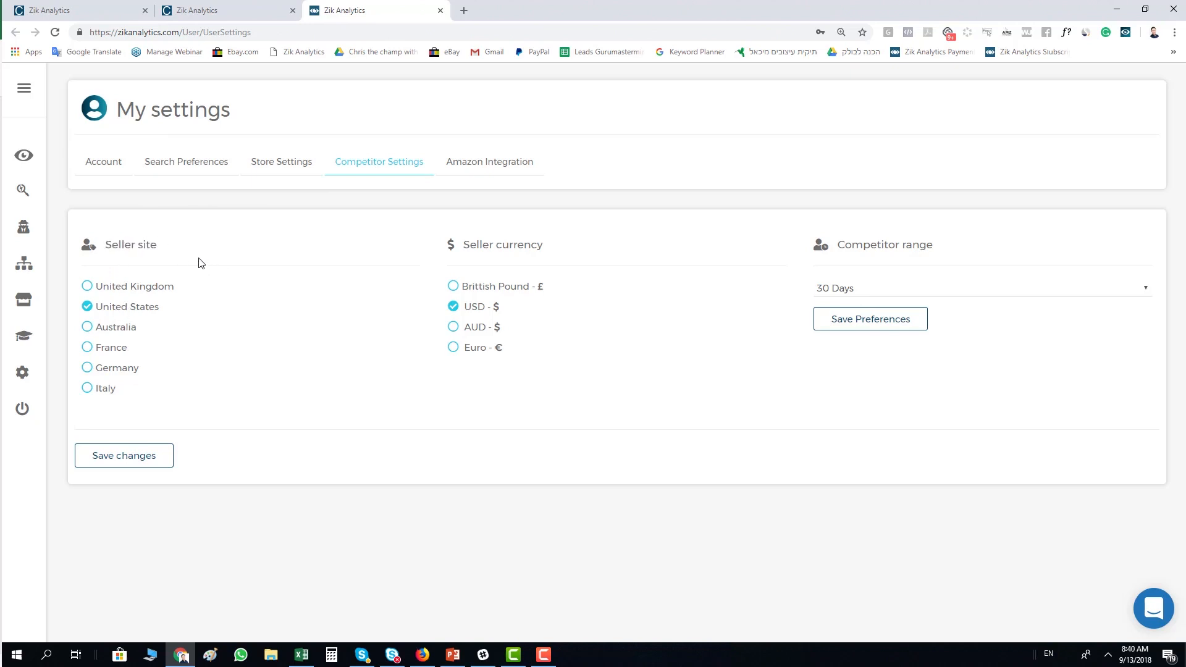
{"action": "mouse_move", "coordinate": [182, 257]}
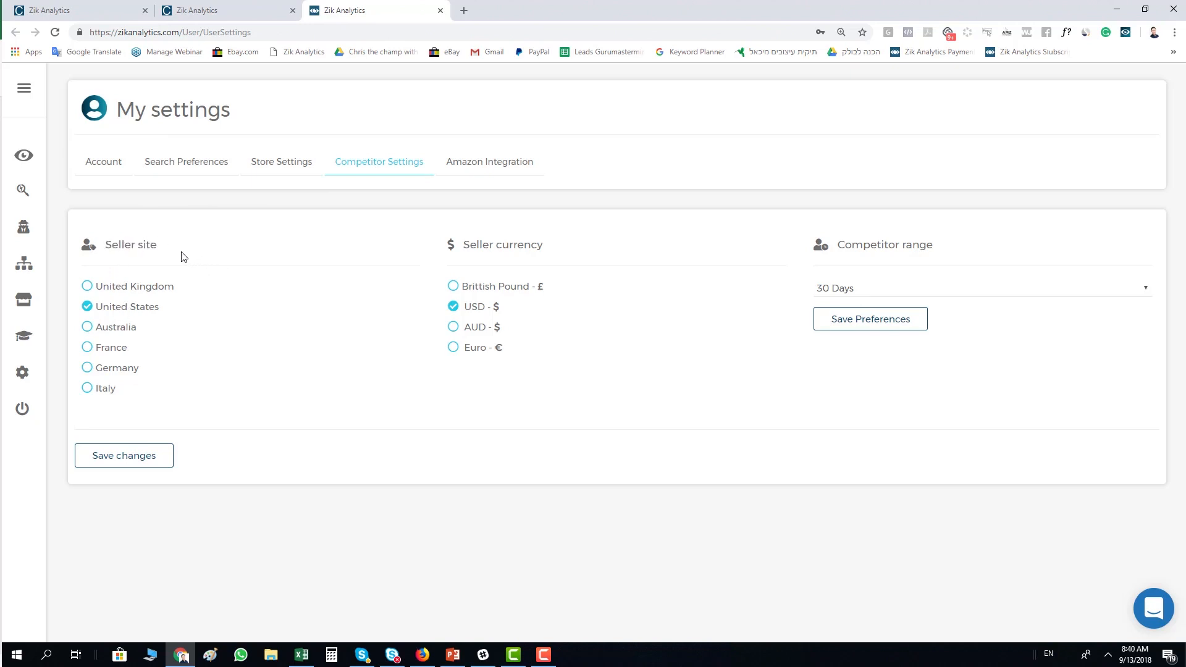
{"action": "mouse_move", "coordinate": [153, 312]}
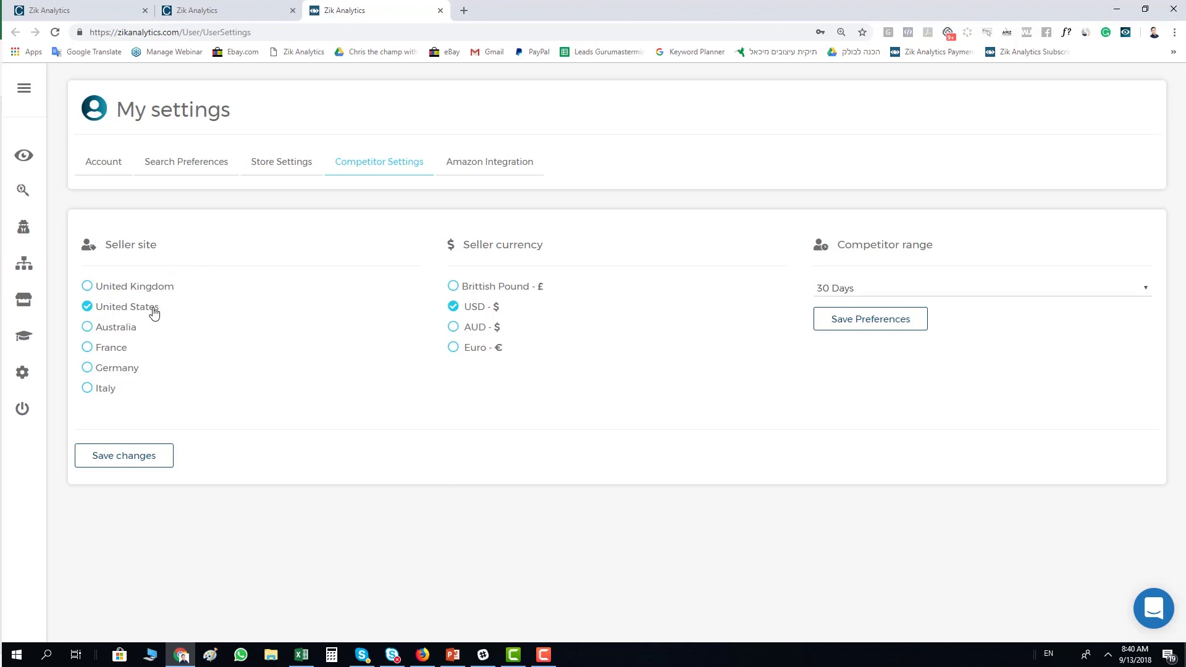
{"action": "mouse_move", "coordinate": [166, 315]}
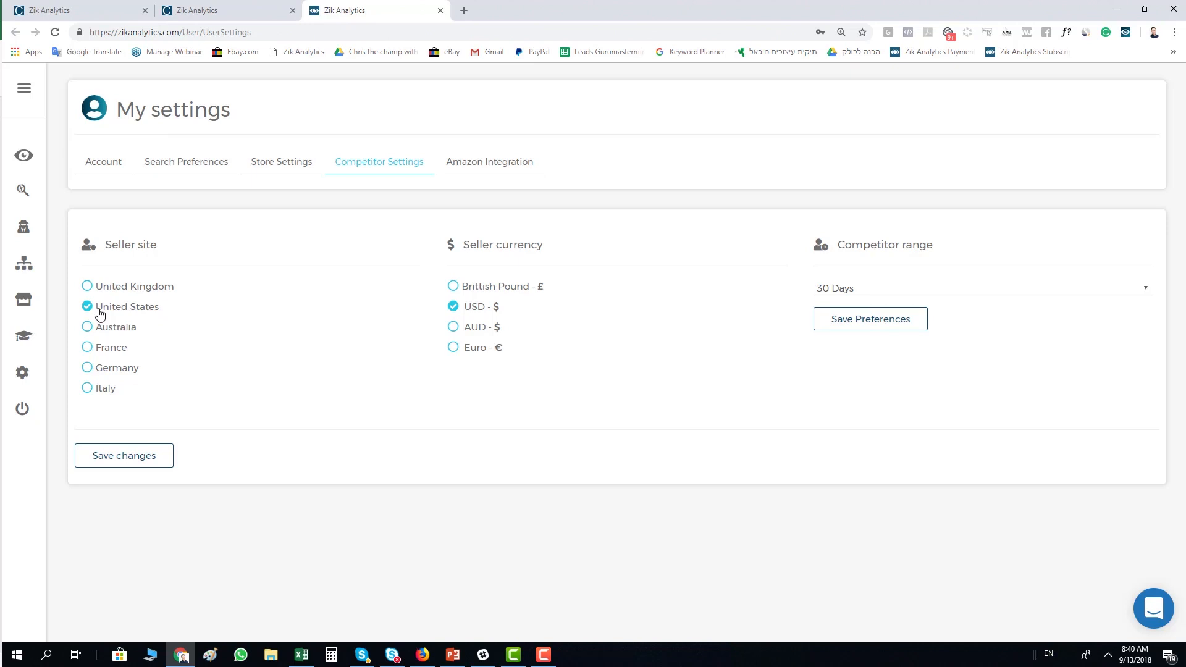
{"action": "mouse_move", "coordinate": [111, 294]}
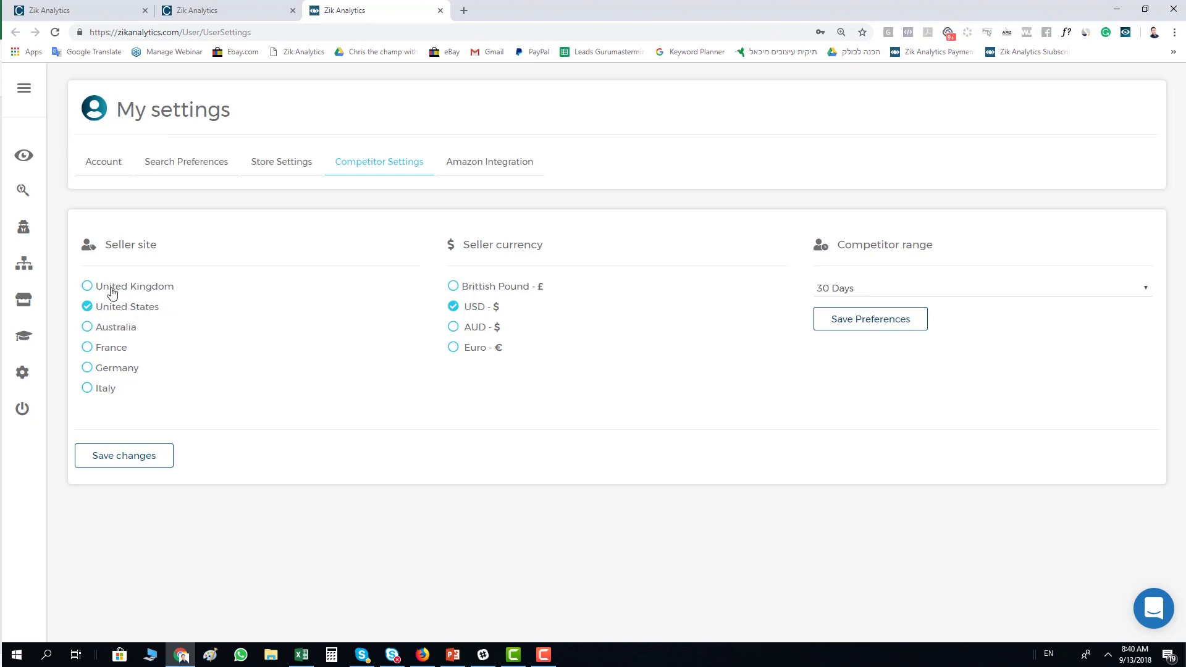
{"action": "mouse_move", "coordinate": [157, 295]}
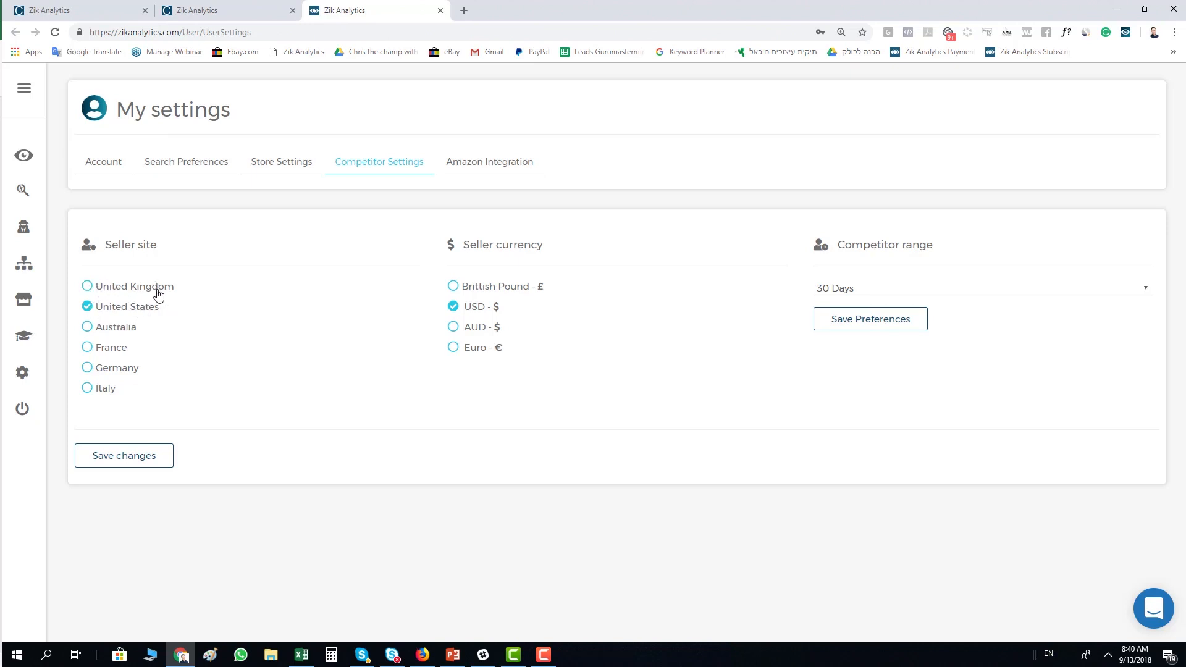
{"action": "mouse_move", "coordinate": [106, 399]}
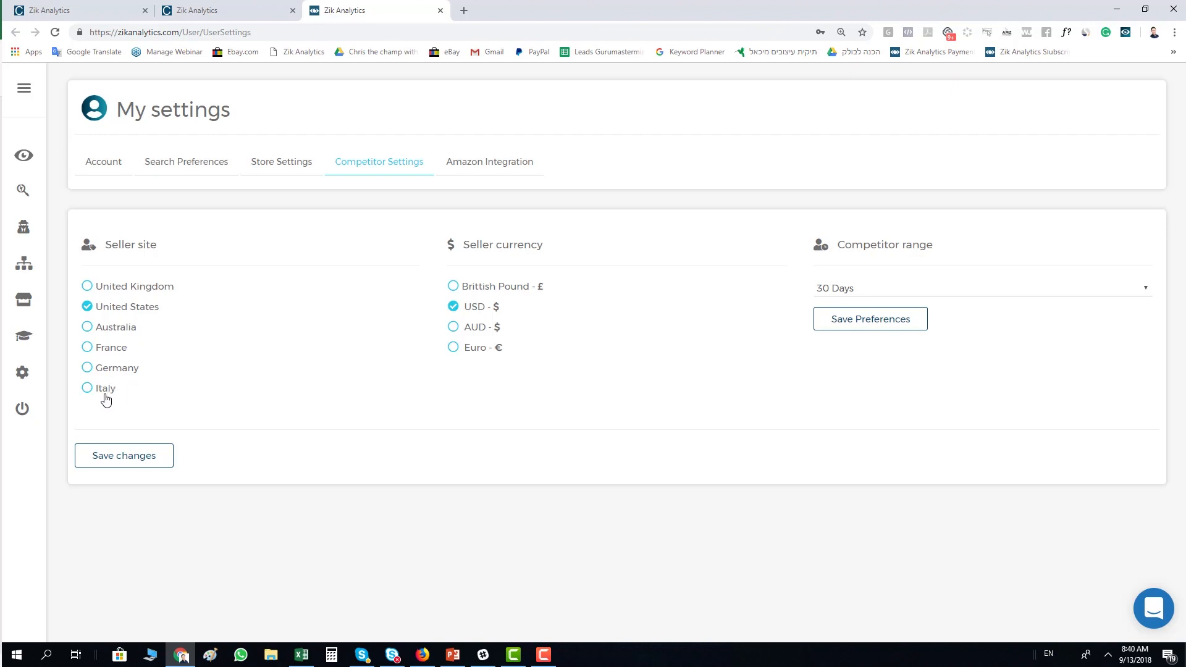
{"action": "mouse_move", "coordinate": [461, 250]}
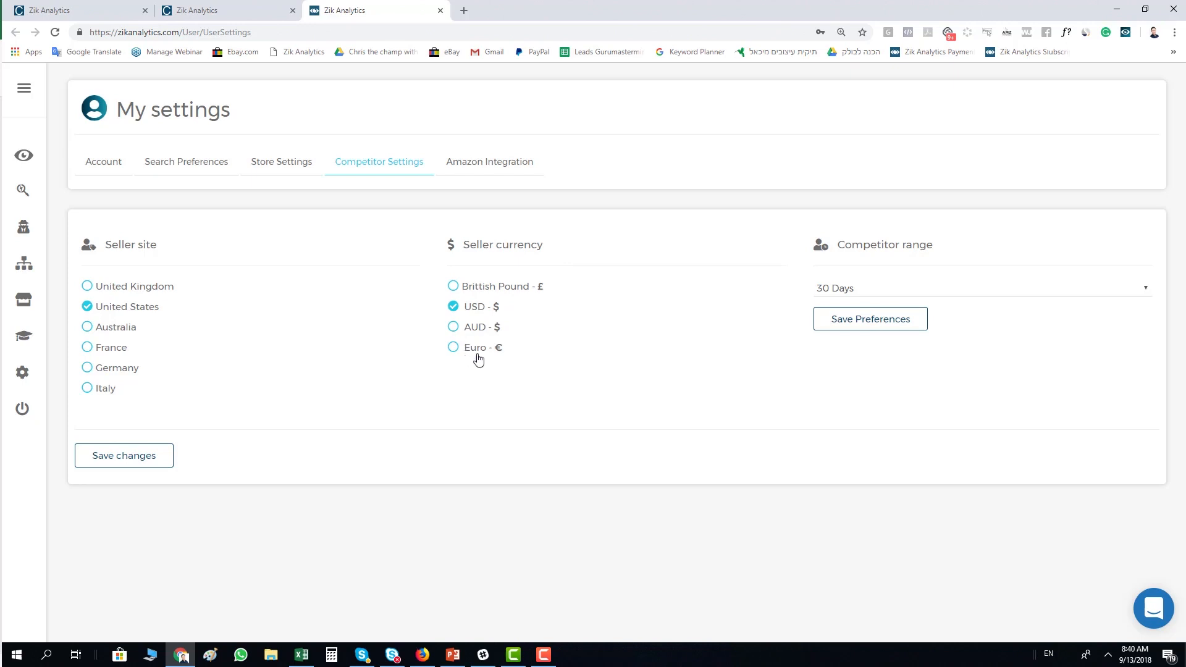
{"action": "mouse_move", "coordinate": [505, 298]}
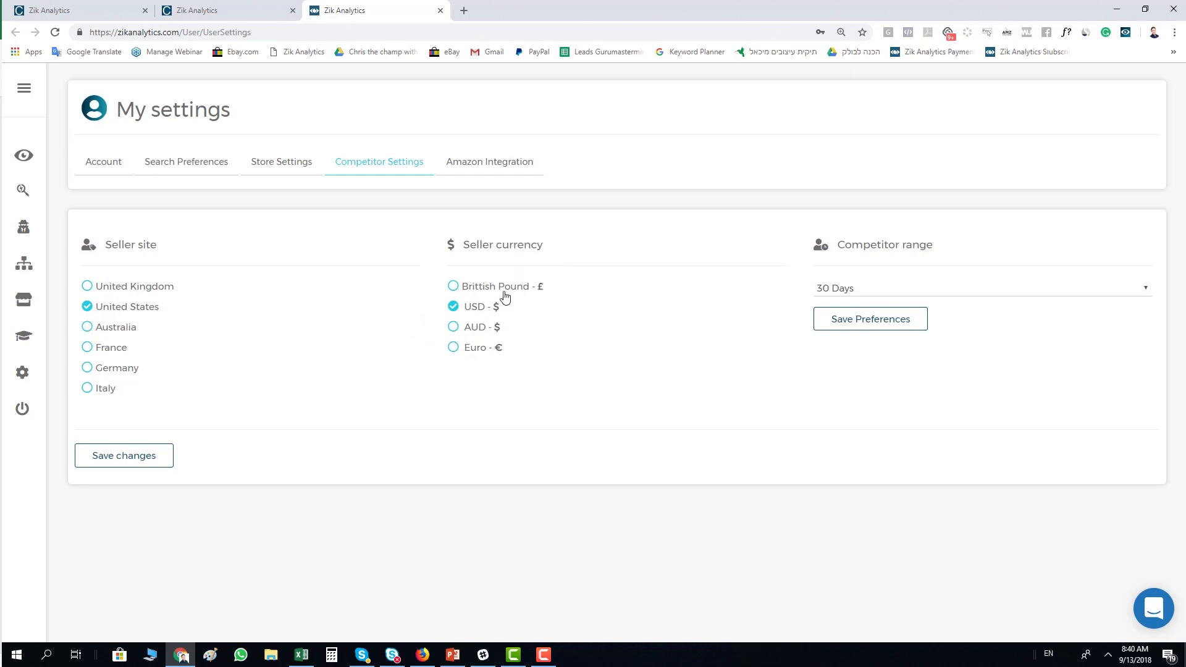
{"action": "mouse_move", "coordinate": [838, 230]}
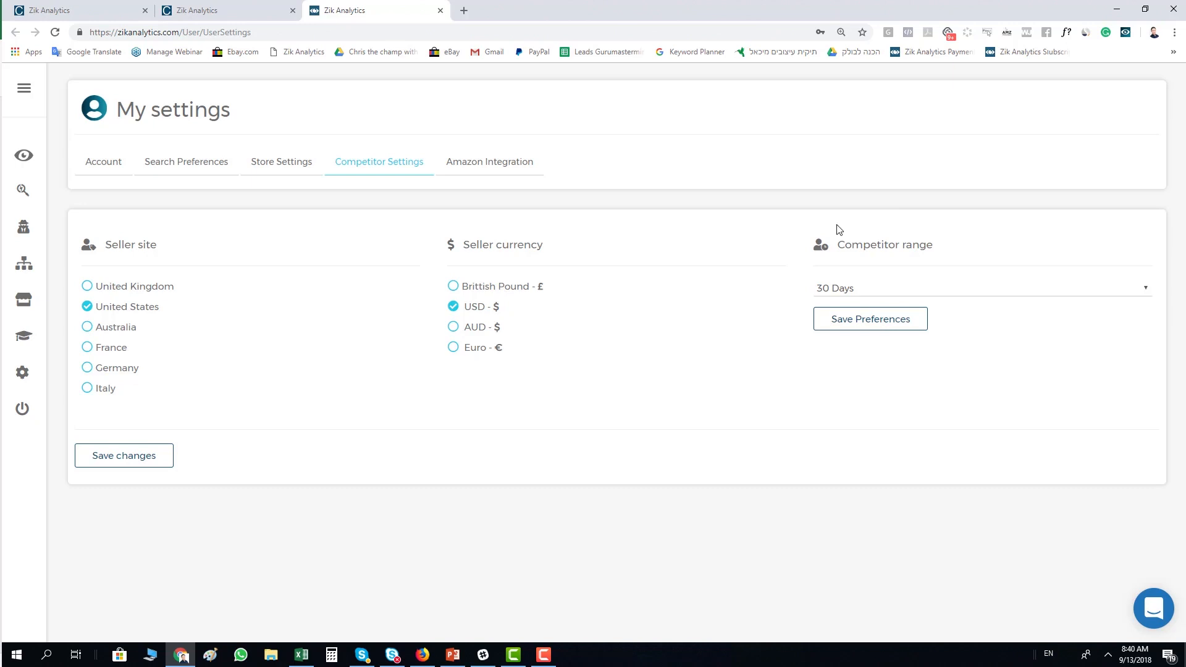
{"action": "mouse_move", "coordinate": [891, 294]}
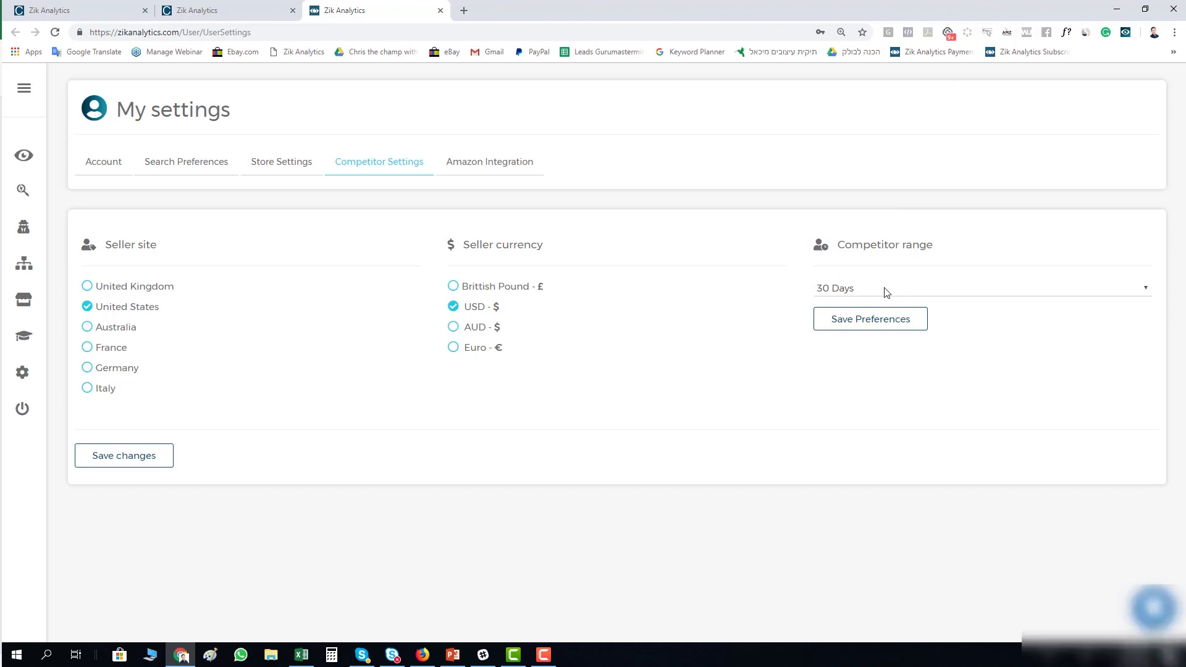
Change the competitor range from 30 Day to 21 Day and save preferences.
{"action": "left_click", "coordinate": [980, 288]}
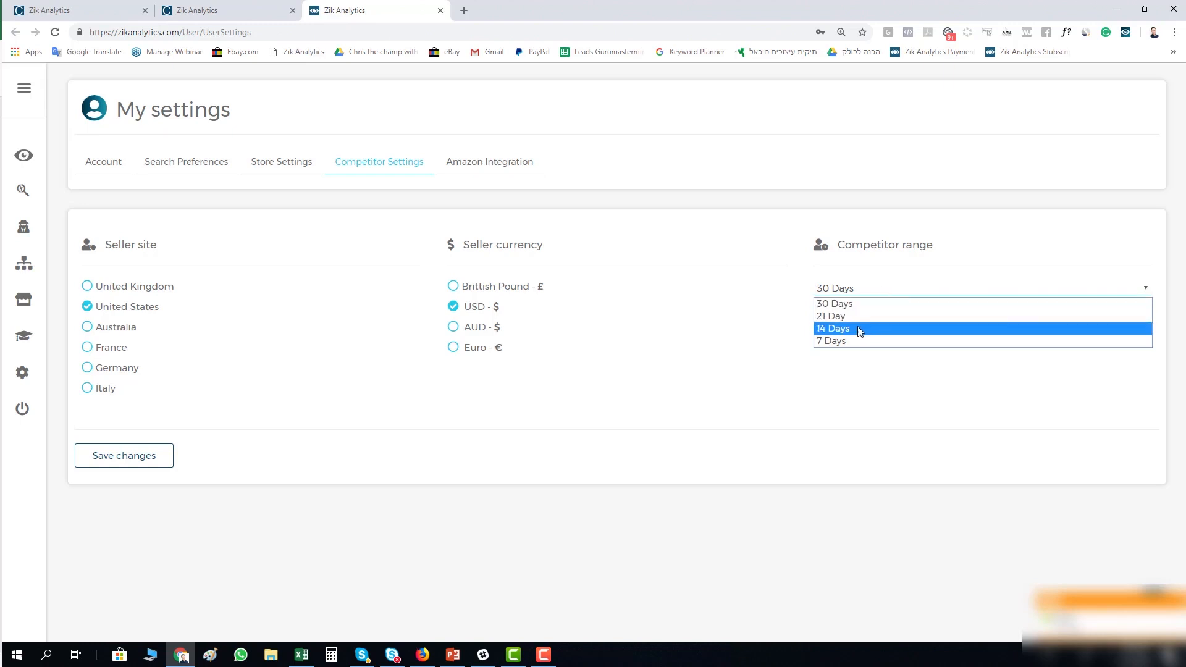
{"action": "mouse_move", "coordinate": [852, 341]}
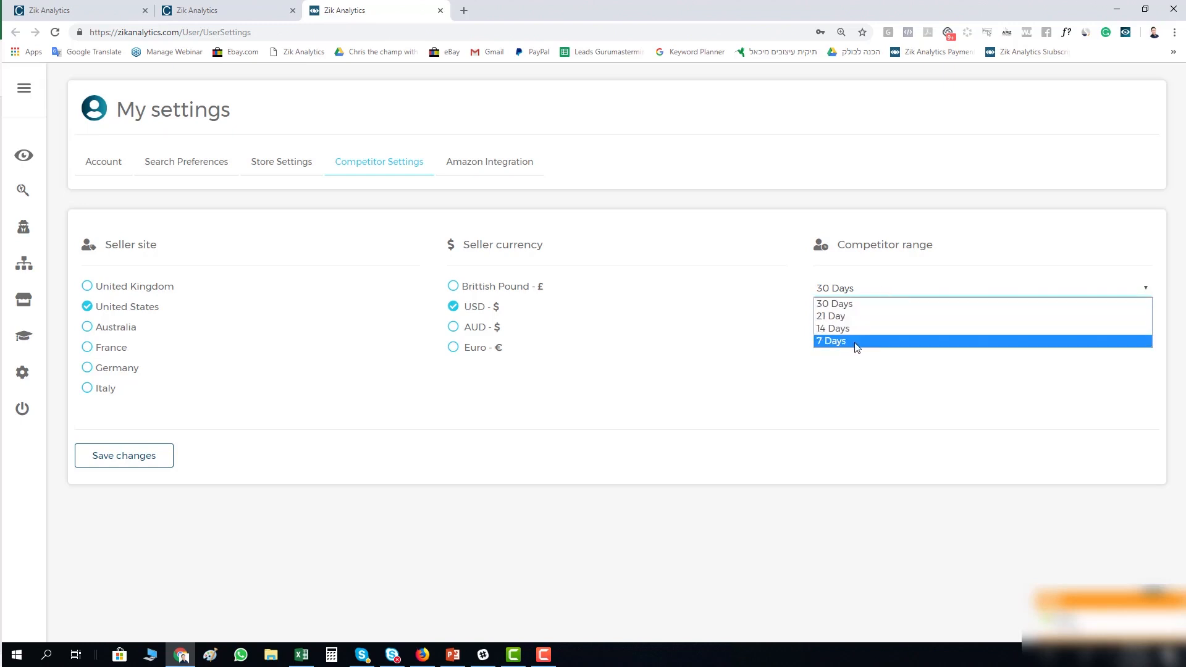
{"action": "left_click", "coordinate": [830, 341]}
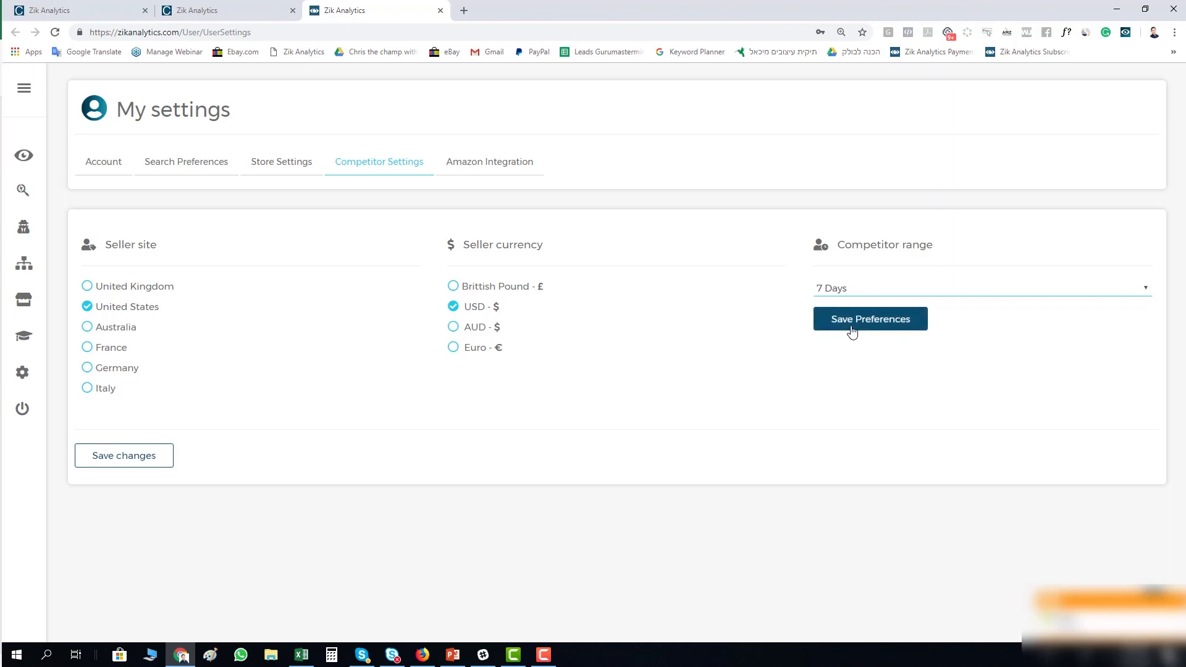
{"action": "left_click", "coordinate": [982, 288]}
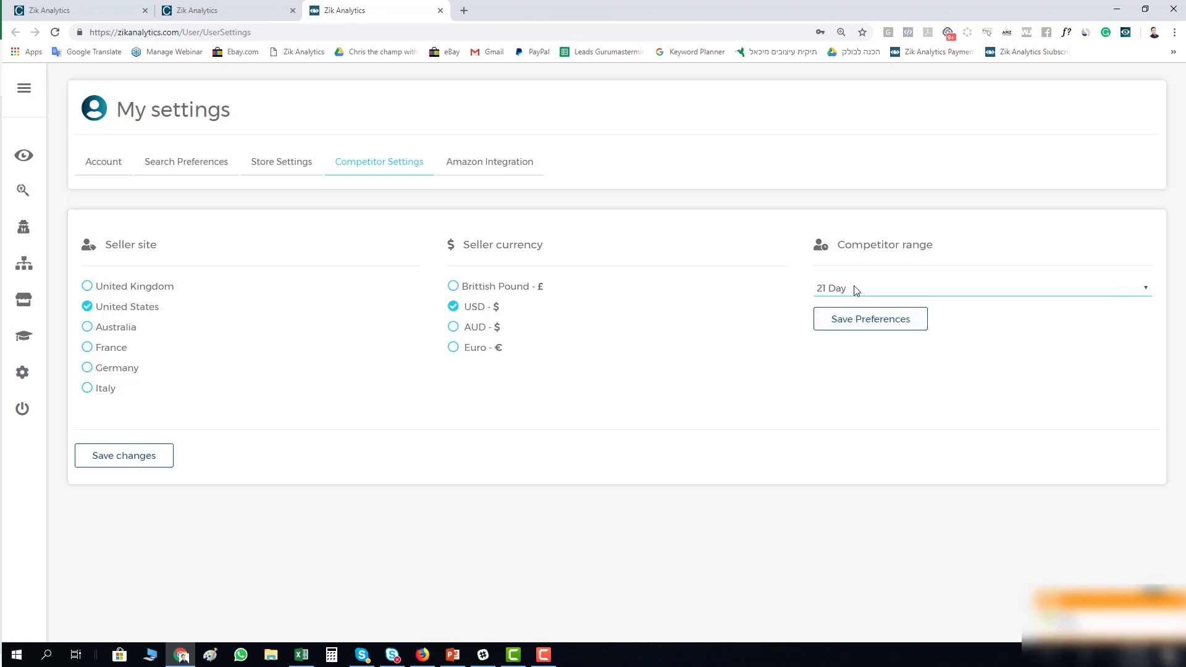
{"action": "left_click", "coordinate": [869, 319]}
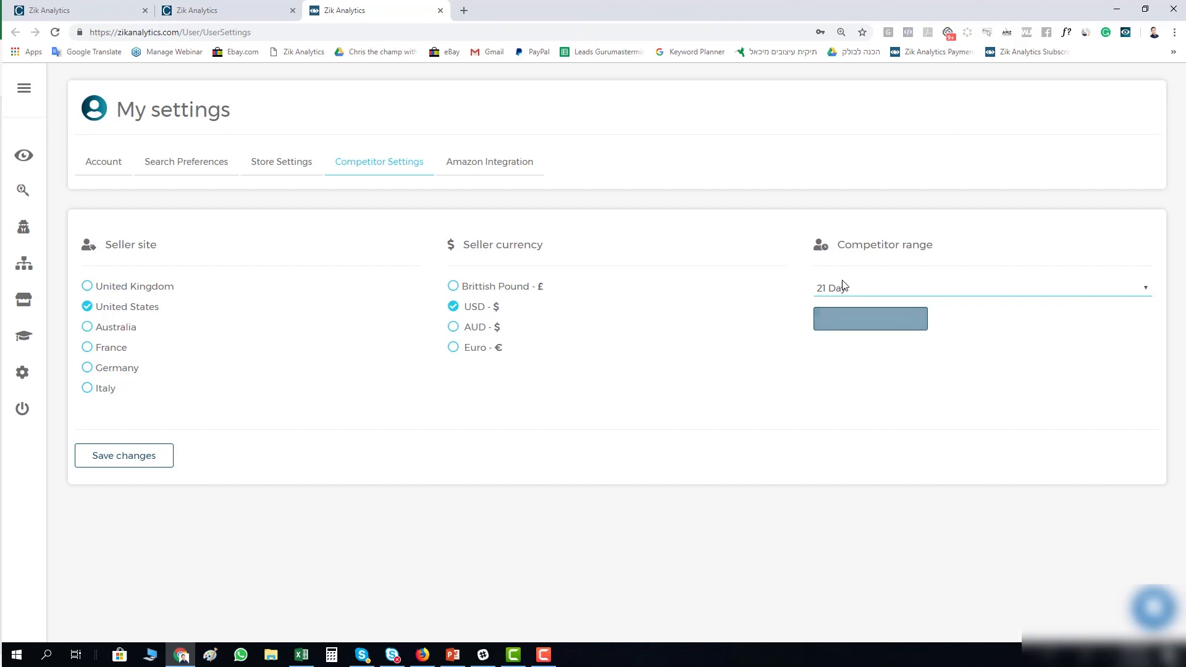